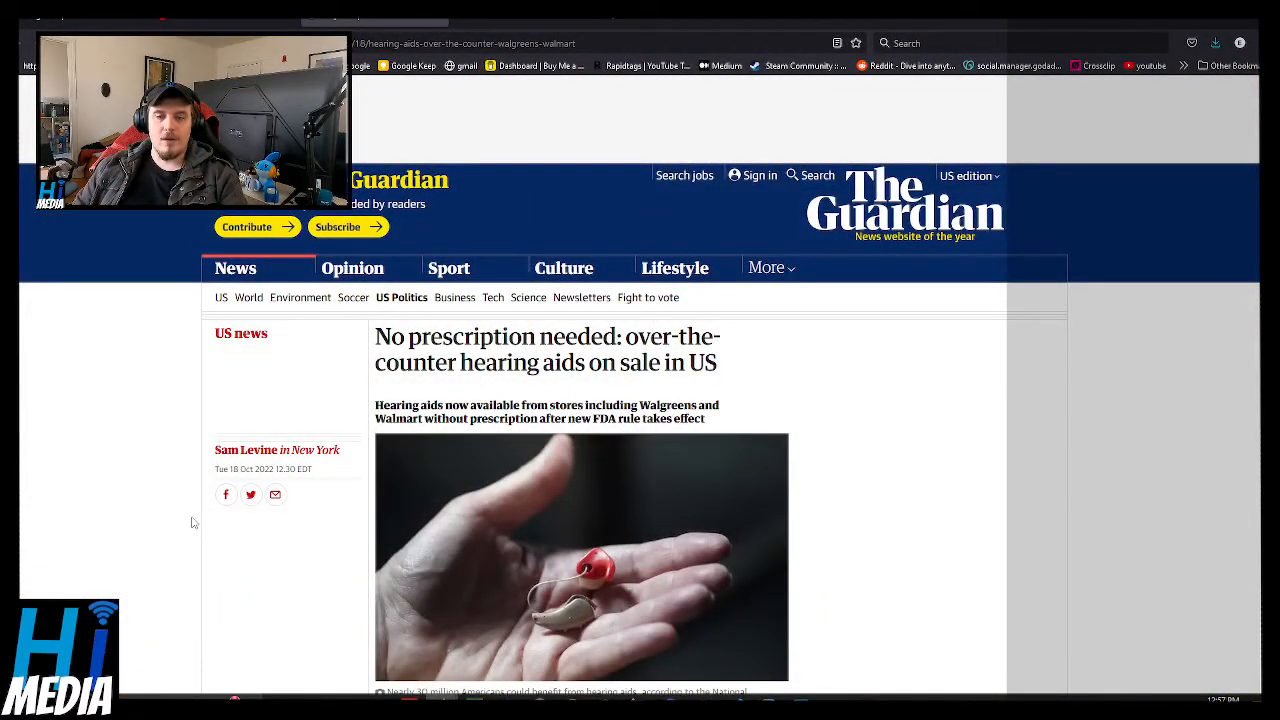
{"action": "mouse_move", "coordinate": [670, 401]}
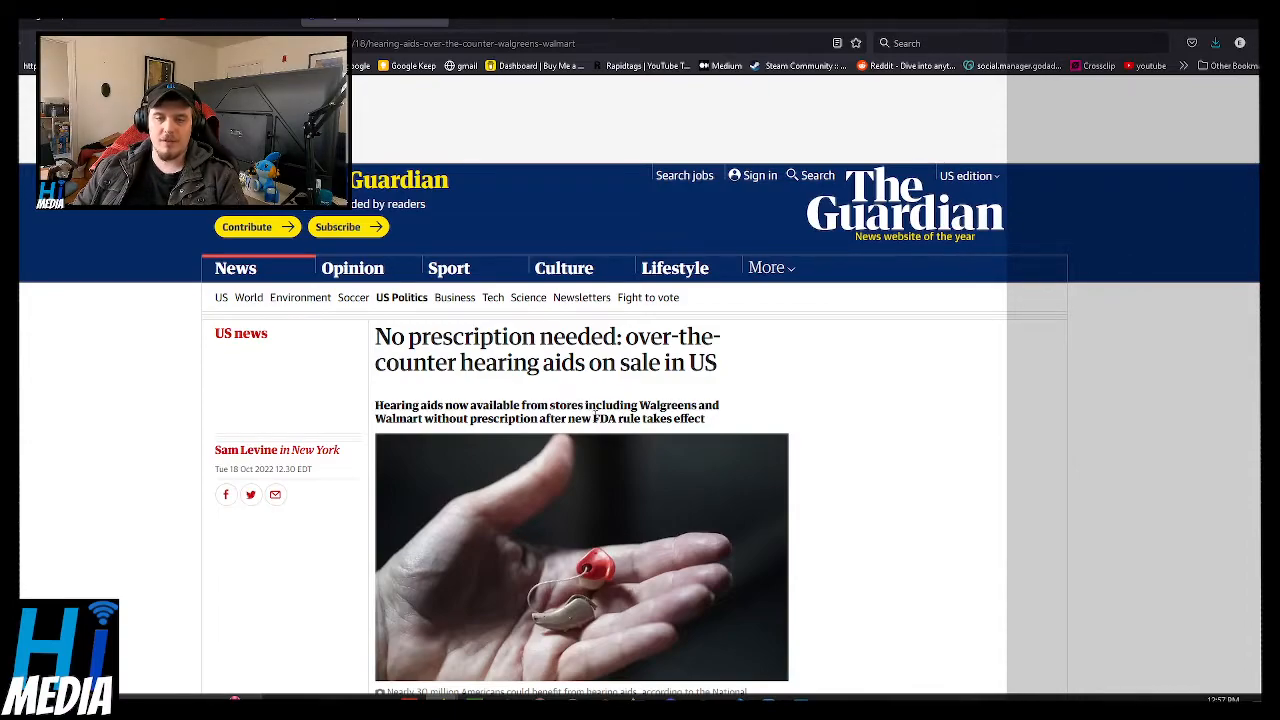
Scroll past the lead photo and highlight the buying, retail-store, FDA-rule and no-prescription lines.
{"action": "scroll", "scroll_direction": "down", "scroll_amount": 3}
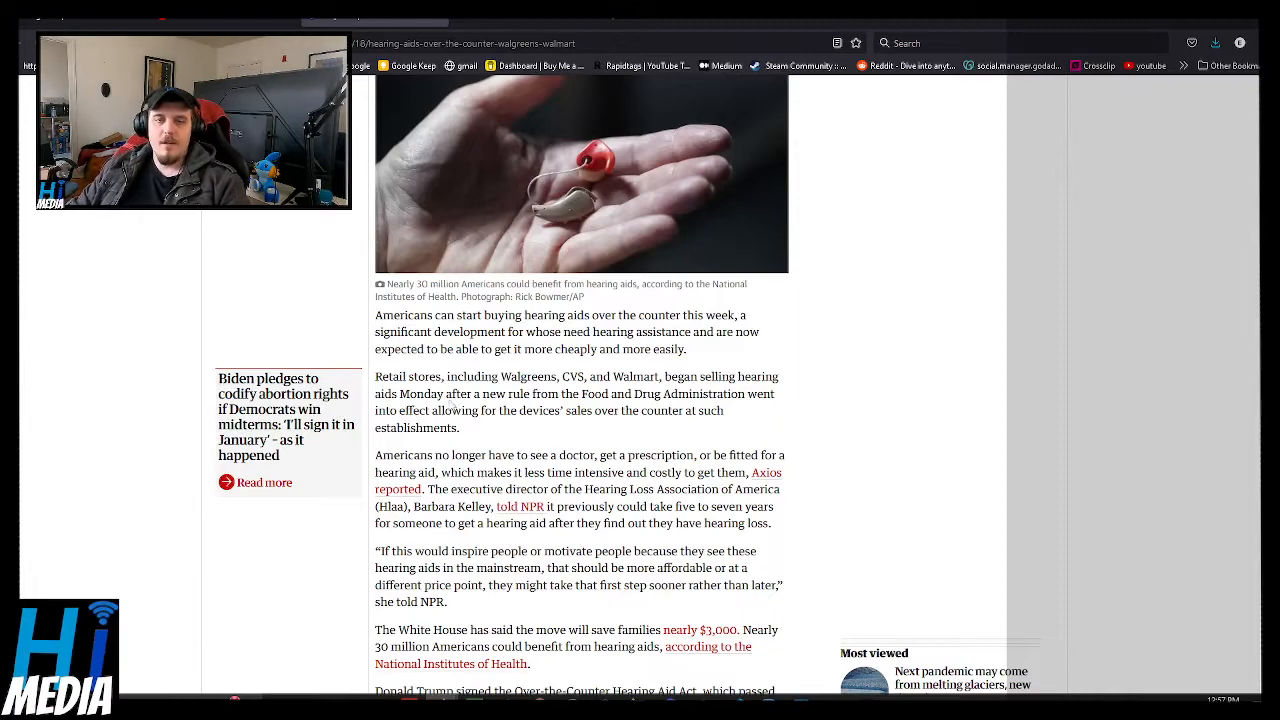
{"action": "left_click_drag", "start_coordinate": [375, 315], "coordinate": [745, 315]}
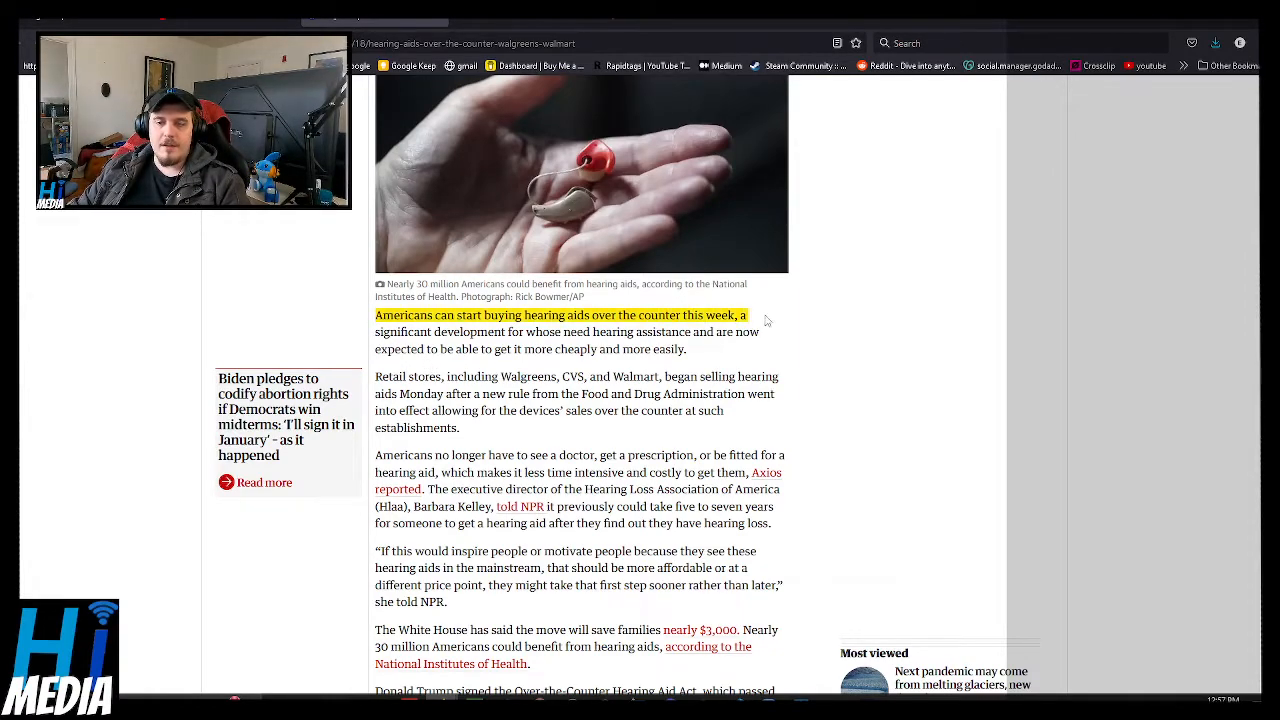
{"action": "left_click_drag", "start_coordinate": [748, 314], "coordinate": [505, 331]}
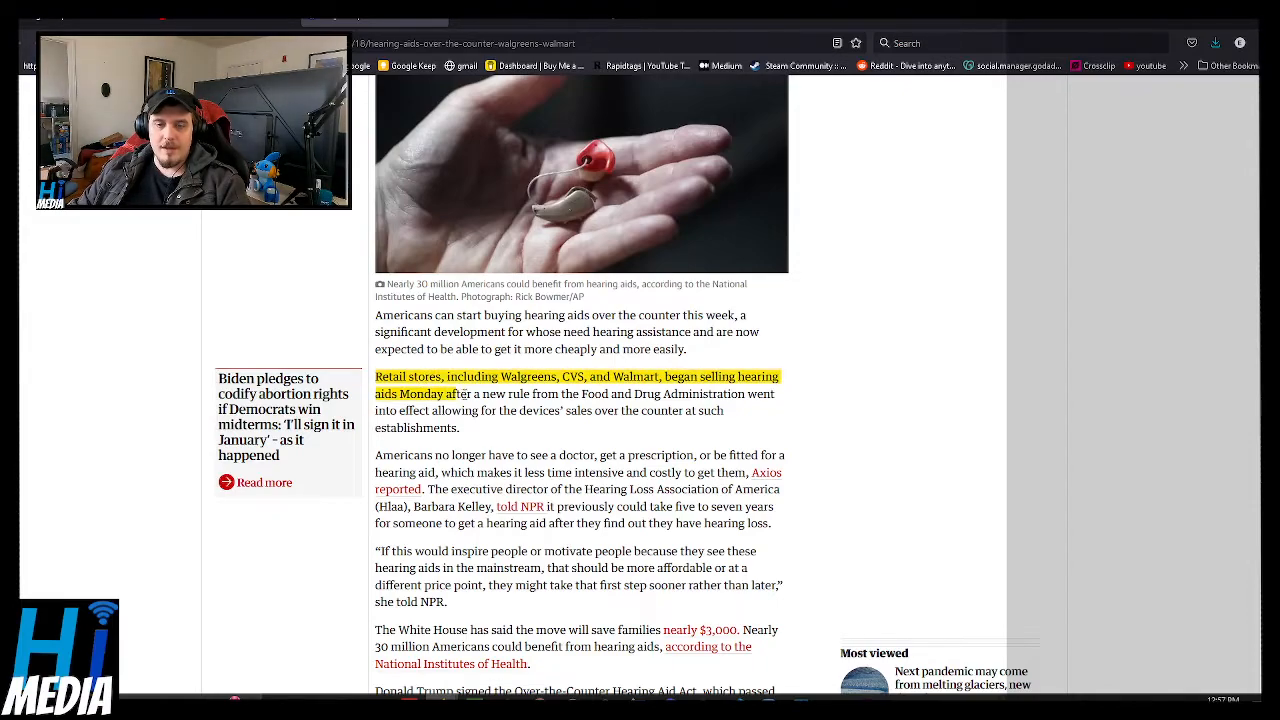
{"action": "left_click_drag", "start_coordinate": [458, 393], "coordinate": [672, 393]}
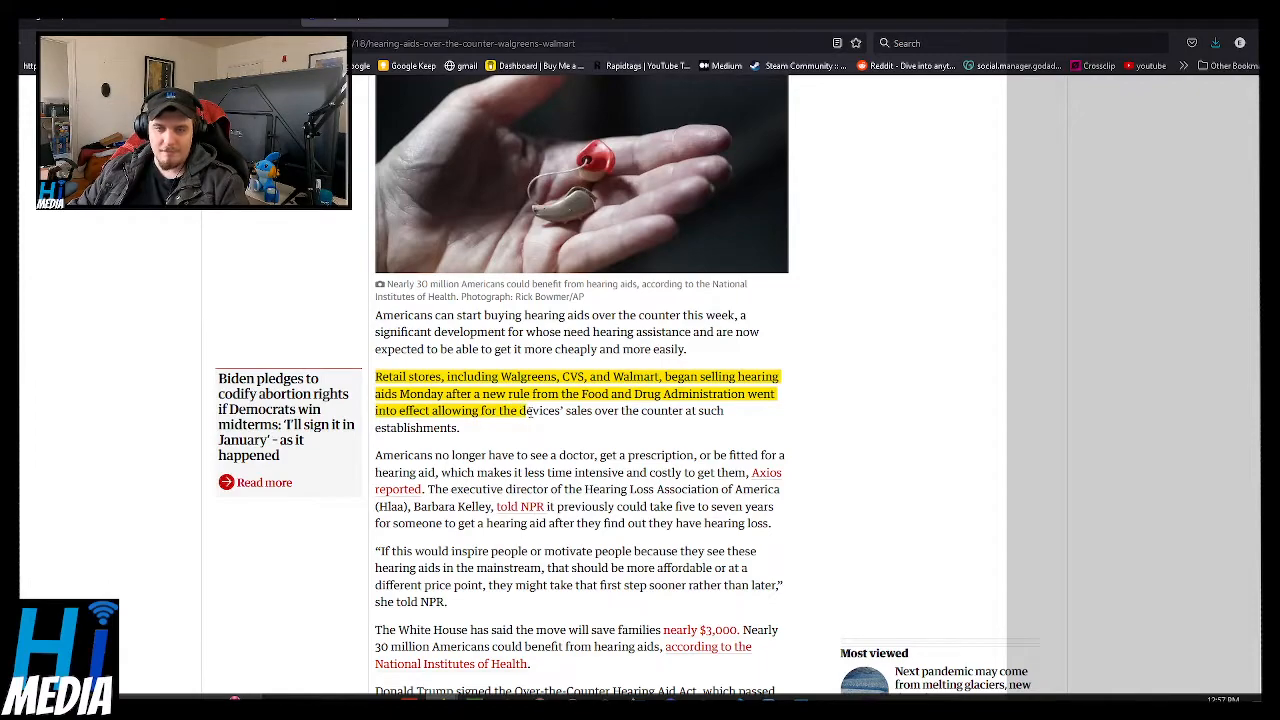
{"action": "left_click_drag", "start_coordinate": [523, 410], "coordinate": [637, 410]}
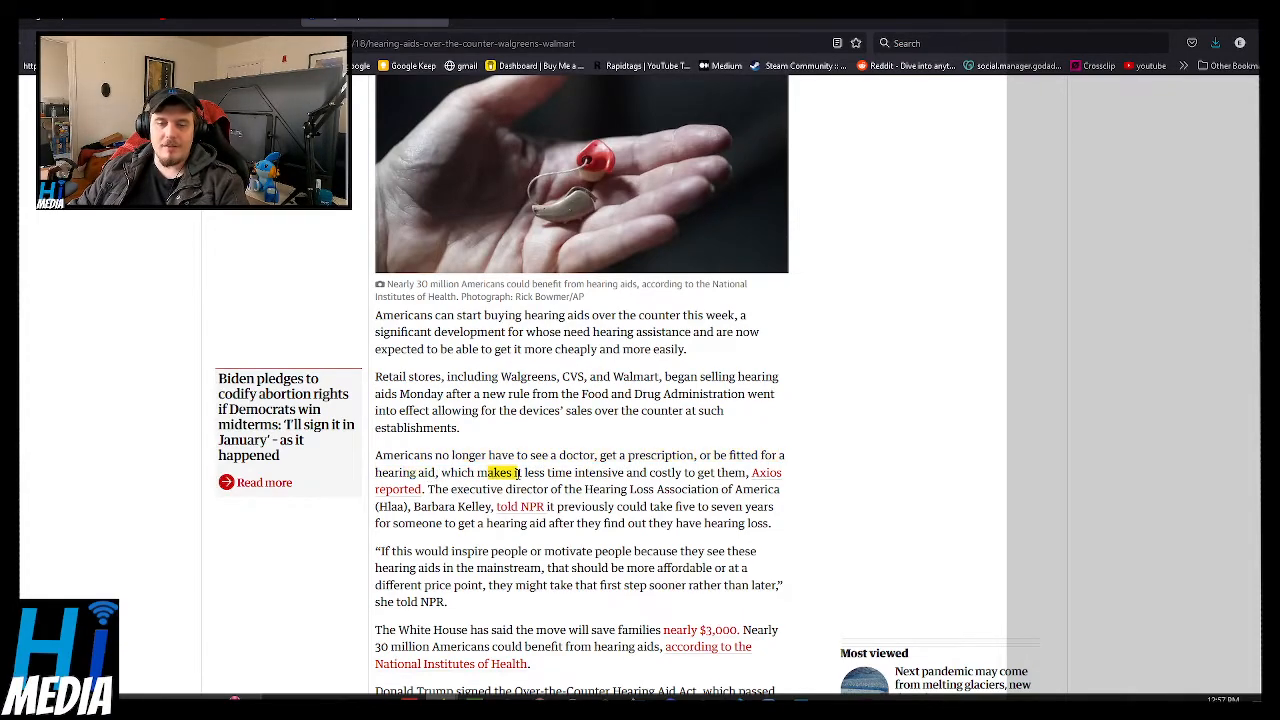
Highlight phrases about getting a hearing aid, the quote, price point and taking the first step sooner.
{"action": "left_click_drag", "start_coordinate": [485, 472], "coordinate": [665, 472]}
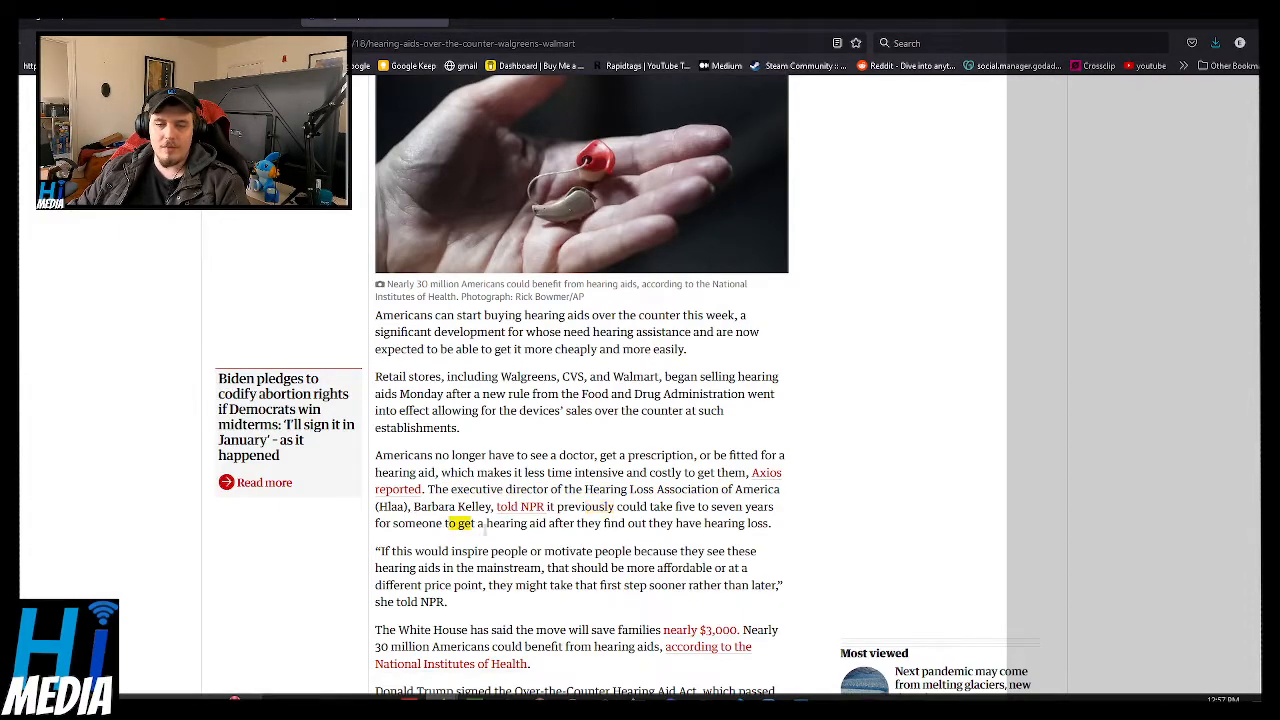
{"action": "left_click_drag", "start_coordinate": [448, 523], "coordinate": [693, 523]}
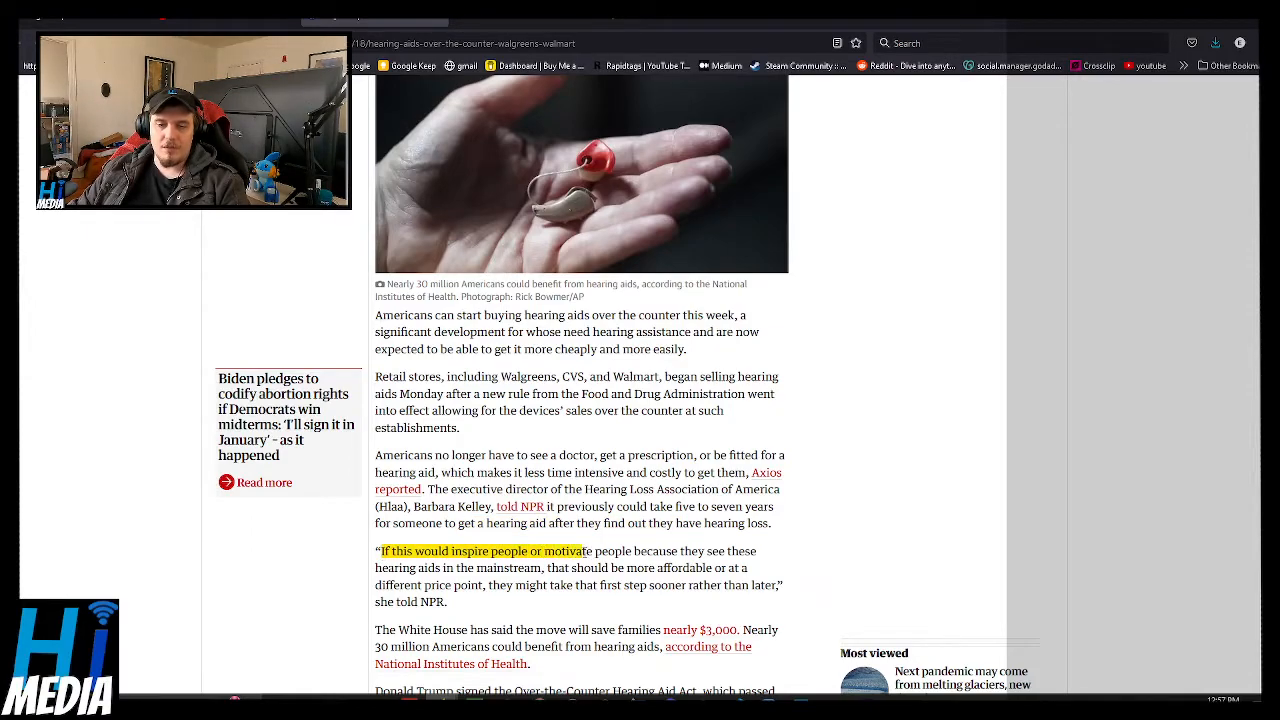
{"action": "left_click_drag", "start_coordinate": [585, 551], "coordinate": [700, 551]}
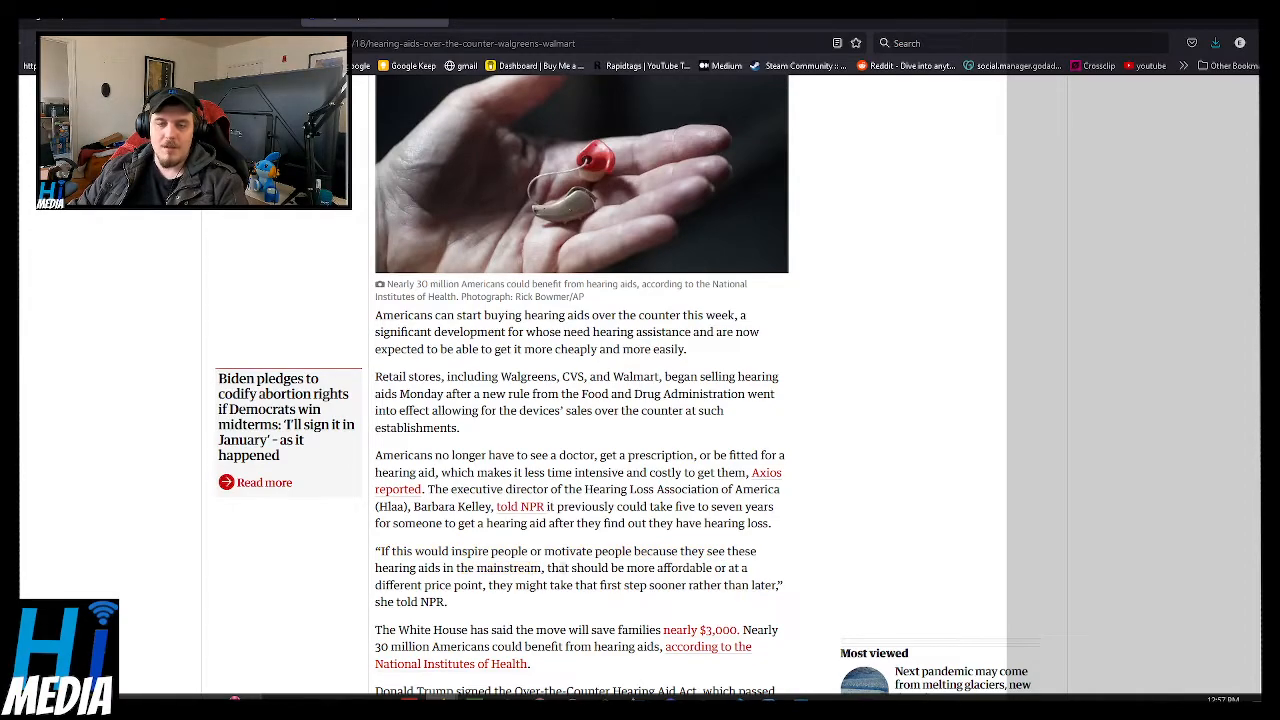
{"action": "left_click_drag", "start_coordinate": [552, 568], "coordinate": [719, 568]}
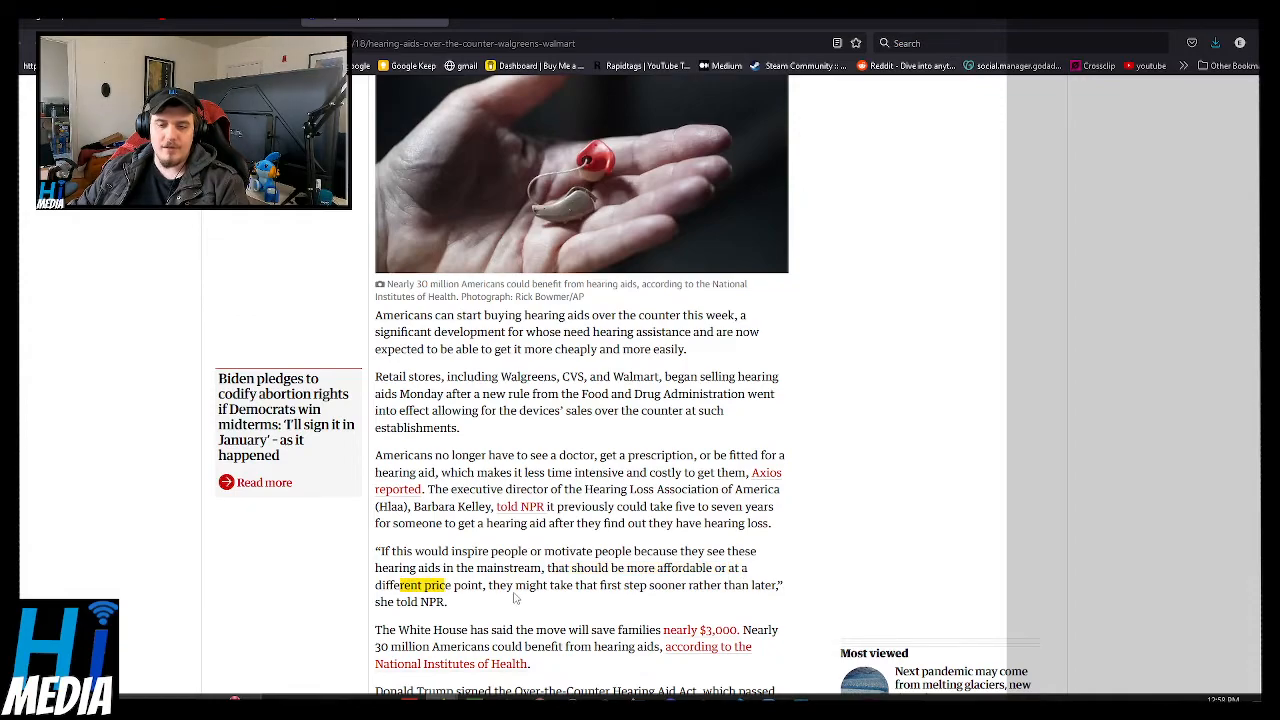
{"action": "left_click_drag", "start_coordinate": [400, 585], "coordinate": [718, 585]}
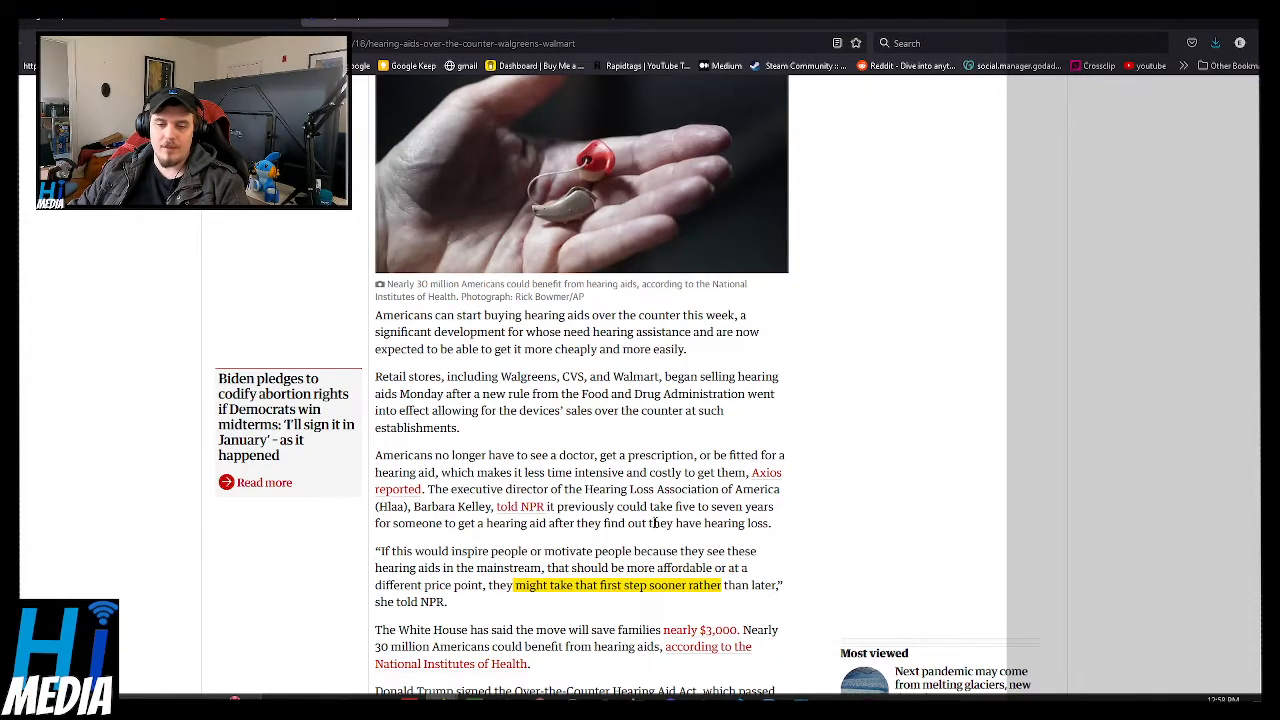
Highlight the Americans-who-could-benefit line and the missed sale-rule deadline clause.
{"action": "scroll", "scroll_direction": "down", "scroll_amount": 3}
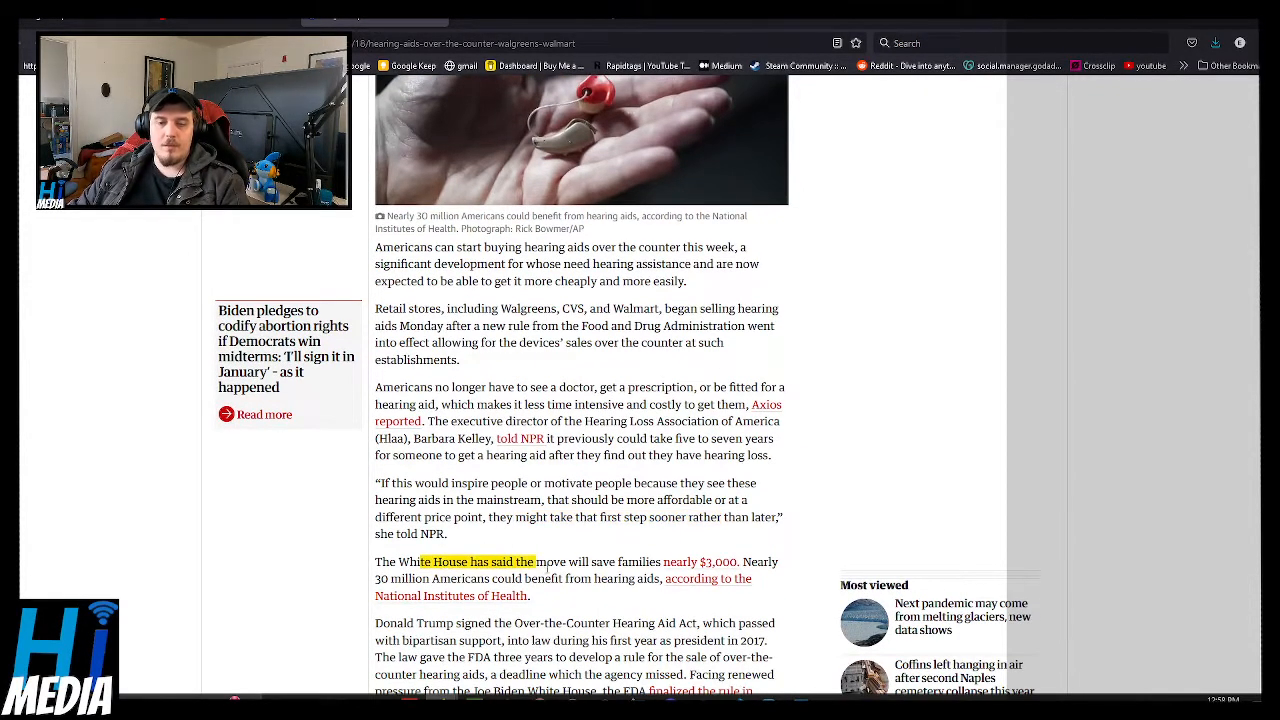
{"action": "left_click_drag", "start_coordinate": [535, 561], "coordinate": [620, 561]}
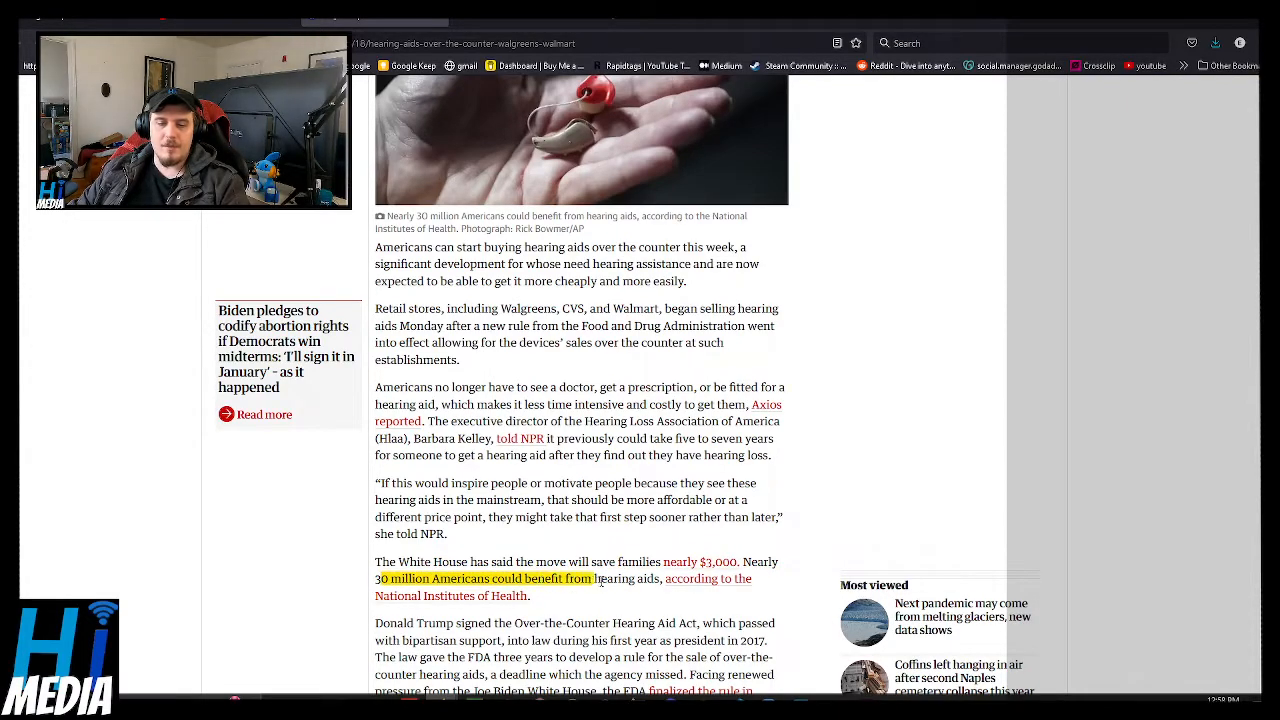
{"action": "scroll", "scroll_direction": "down", "scroll_amount": 3}
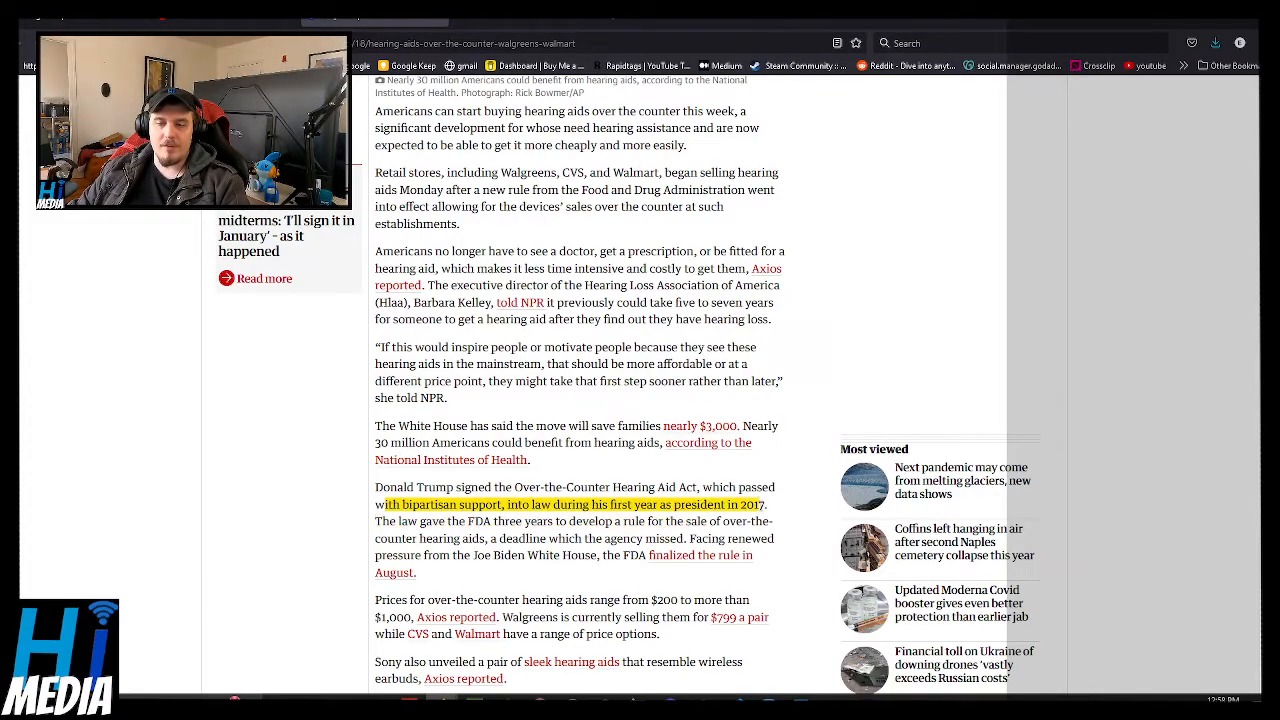
{"action": "left_click_drag", "start_coordinate": [385, 504], "coordinate": [648, 521]}
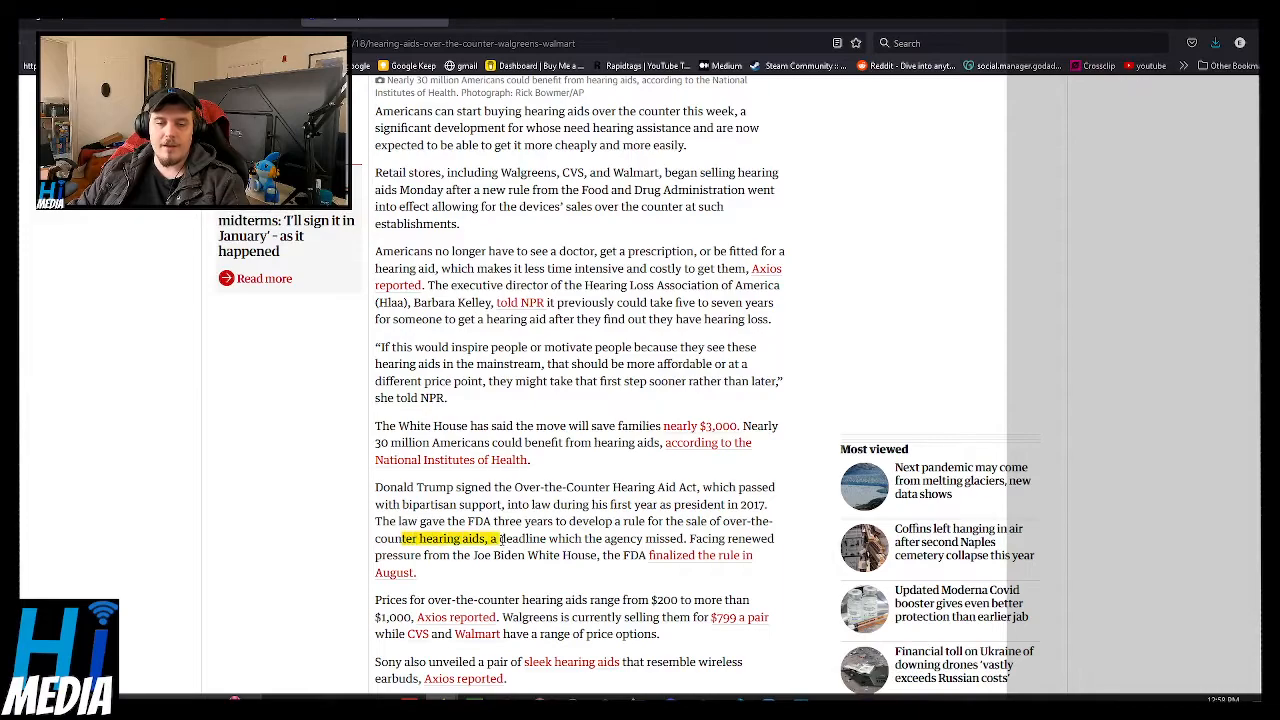
{"action": "left_click_drag", "start_coordinate": [424, 538], "coordinate": [624, 538]}
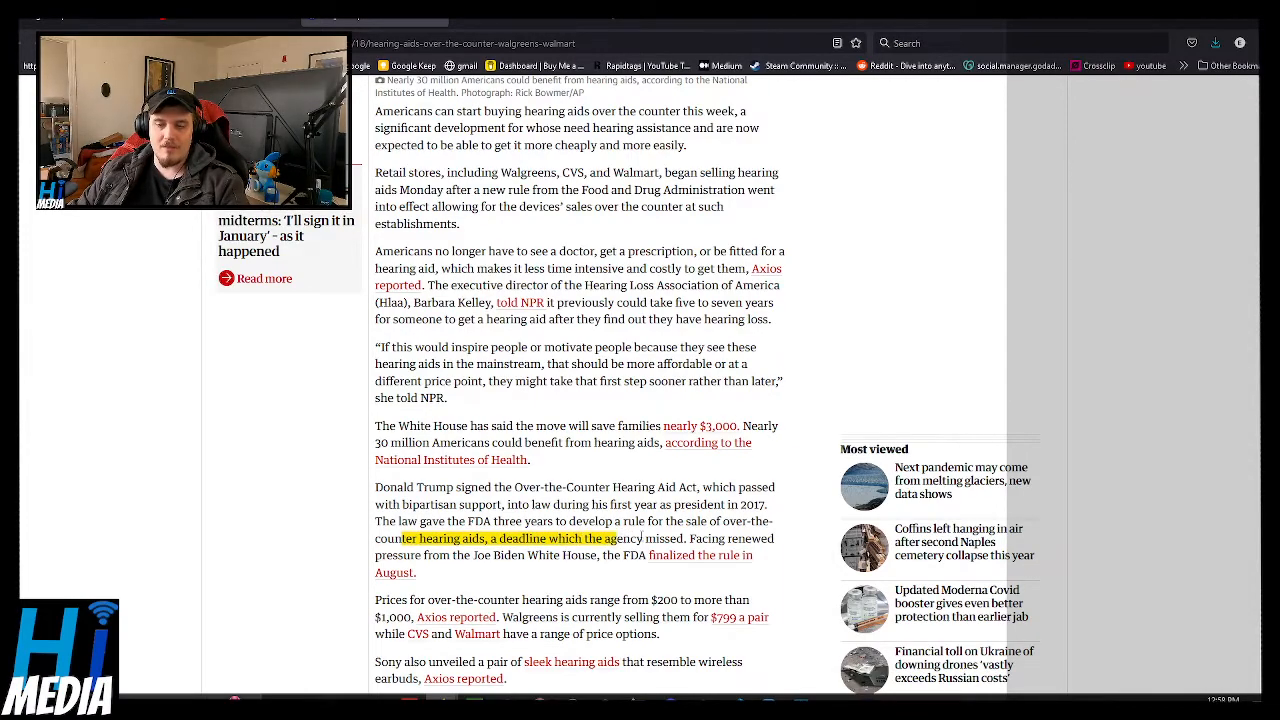
Highlight the pricing paragraph opening and Walgreens' price, then scroll on.
{"action": "left_click_drag", "start_coordinate": [423, 555], "coordinate": [597, 555]}
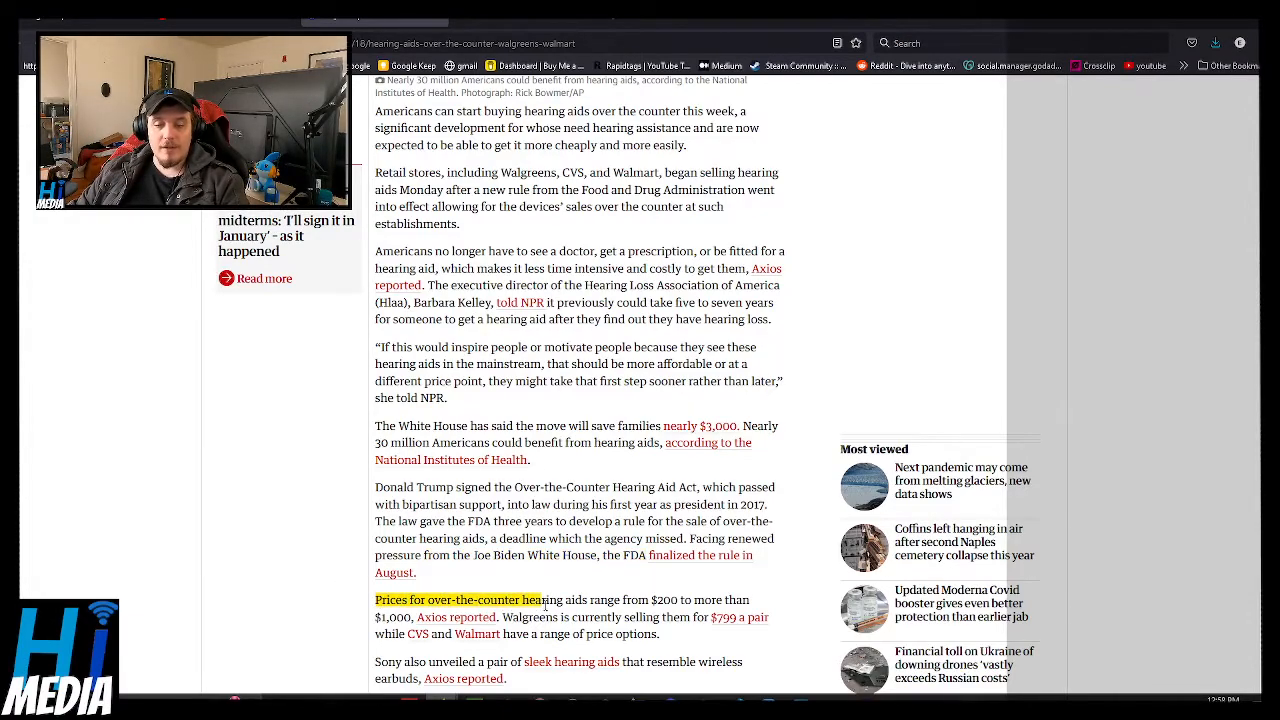
{"action": "left_click_drag", "start_coordinate": [545, 599], "coordinate": [680, 599]}
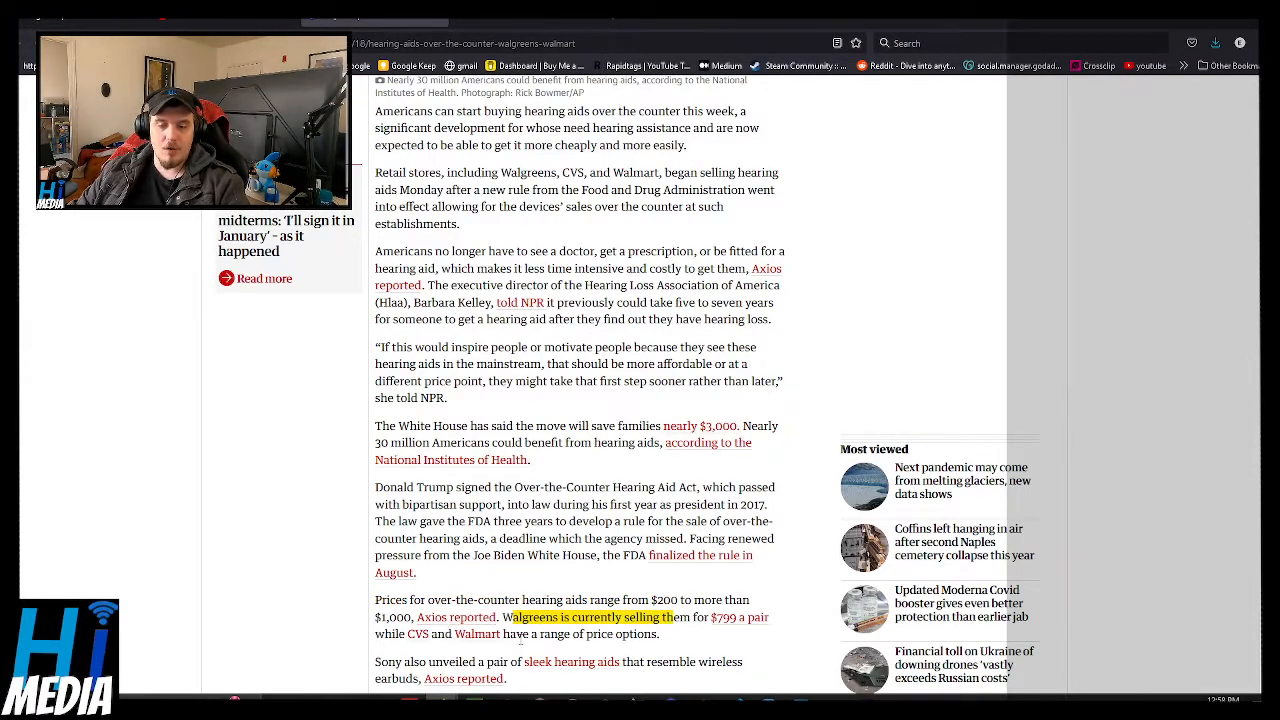
{"action": "scroll", "scroll_direction": "down", "scroll_amount": 3}
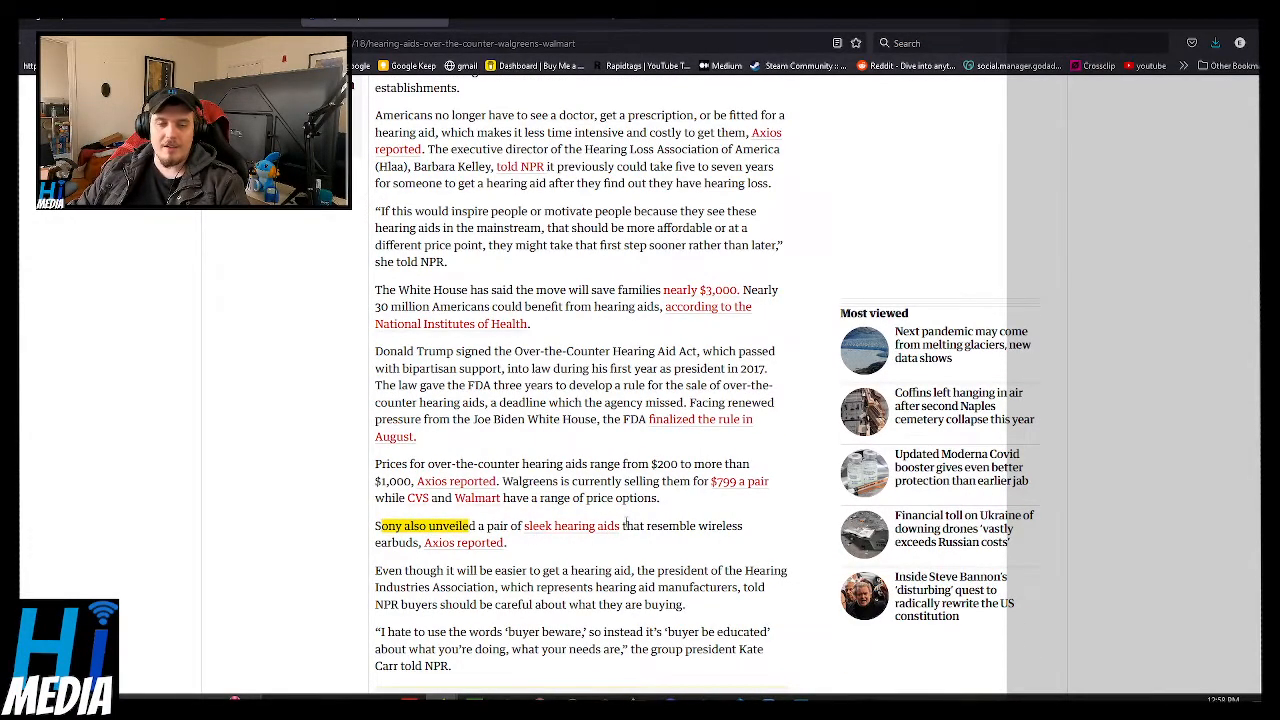
Mark text in the Sony paragraph, the 'buyer be educated' phrase and the words about what you're doing.
{"action": "double_click", "coordinate": [668, 525]}
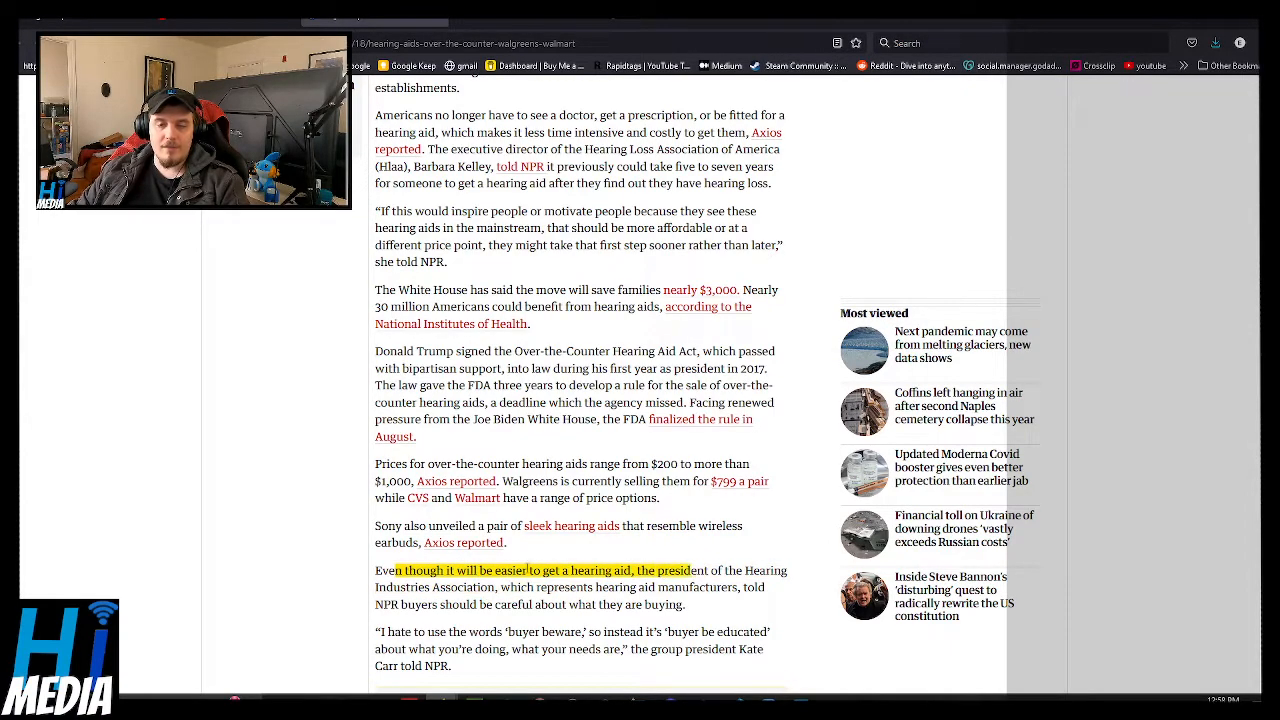
{"action": "left_click_drag", "start_coordinate": [375, 570], "coordinate": [670, 587]}
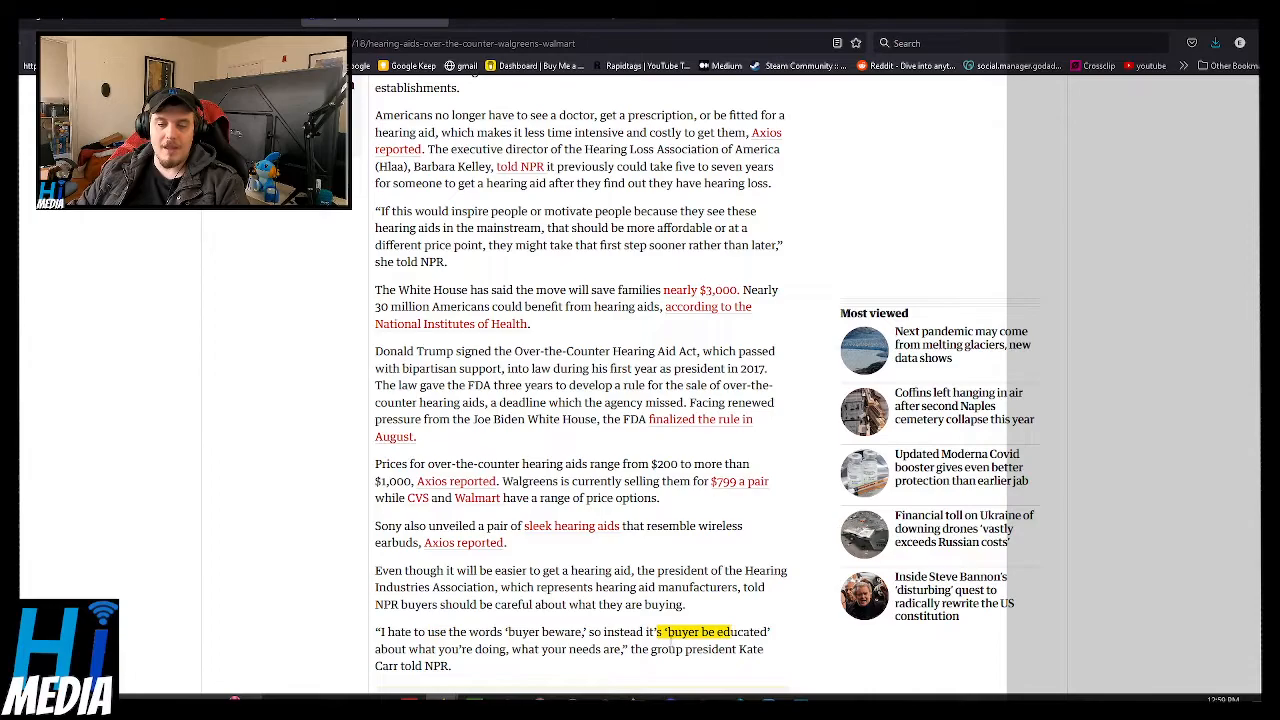
{"action": "left_click_drag", "start_coordinate": [657, 631], "coordinate": [575, 649]}
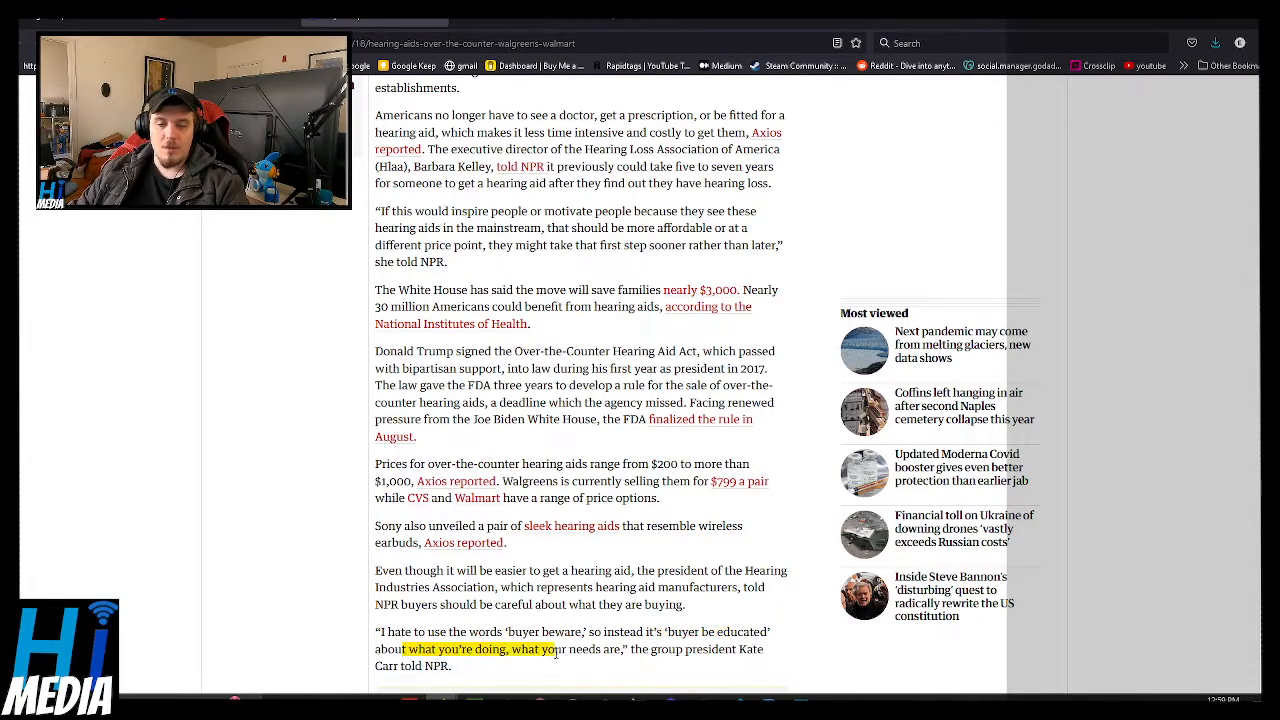